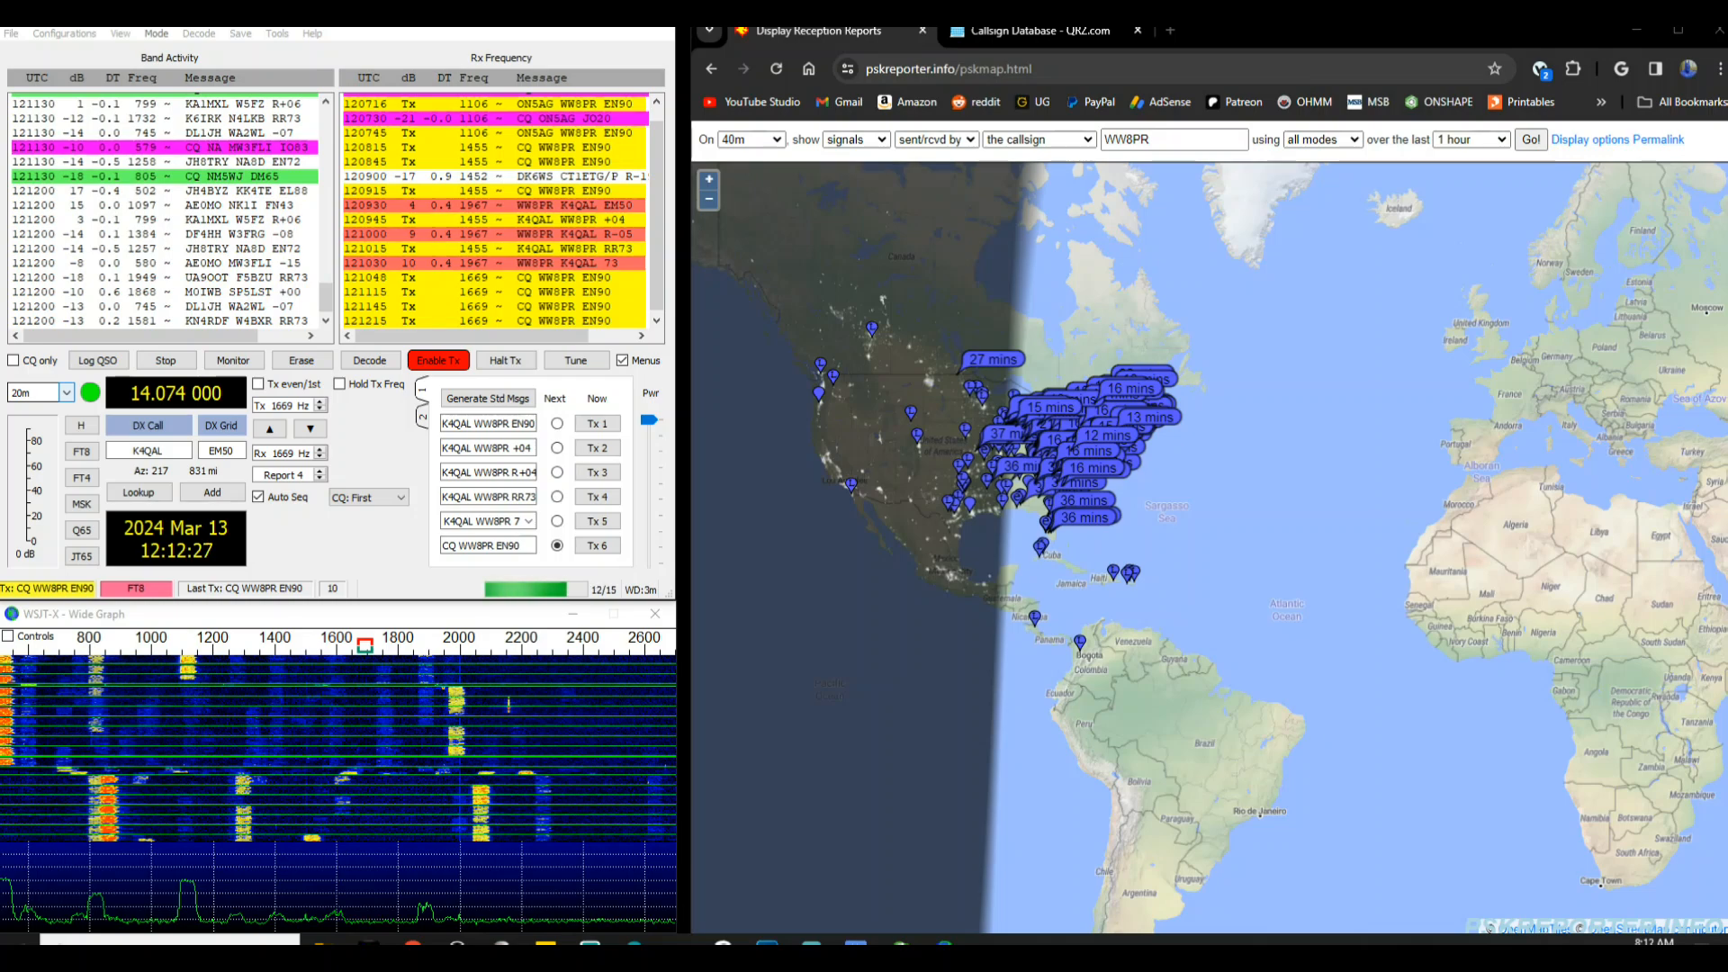
click(233, 360)
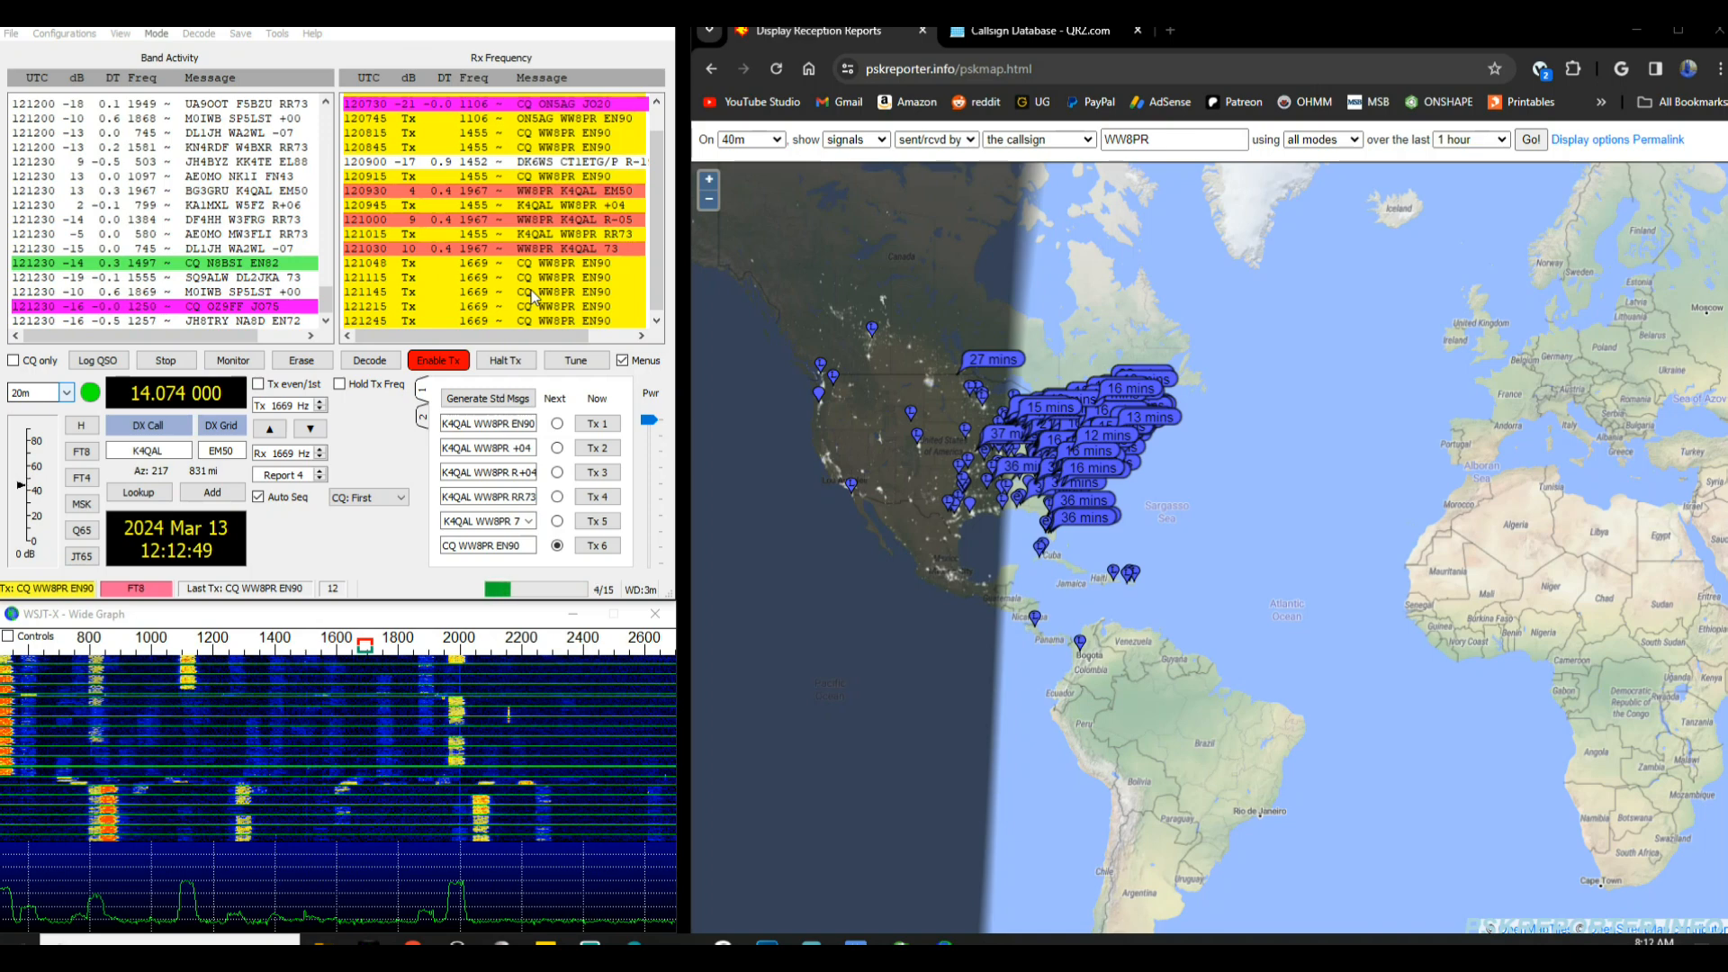
mouse_move(837, 360)
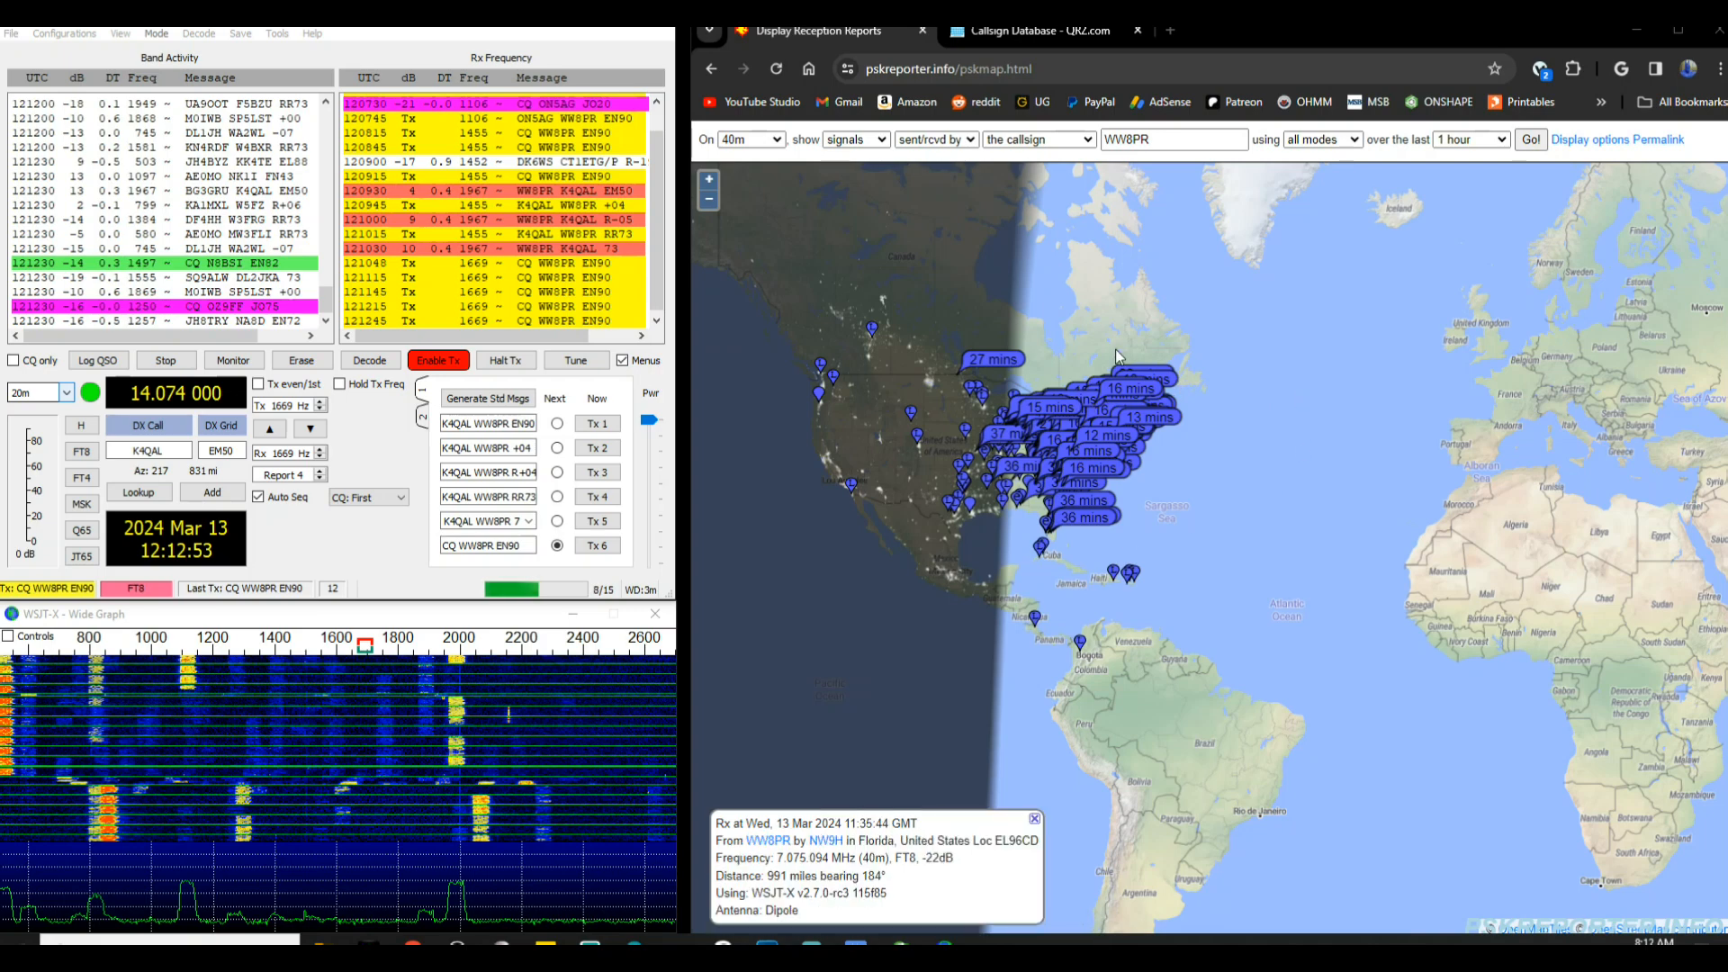
mouse_move(1121, 308)
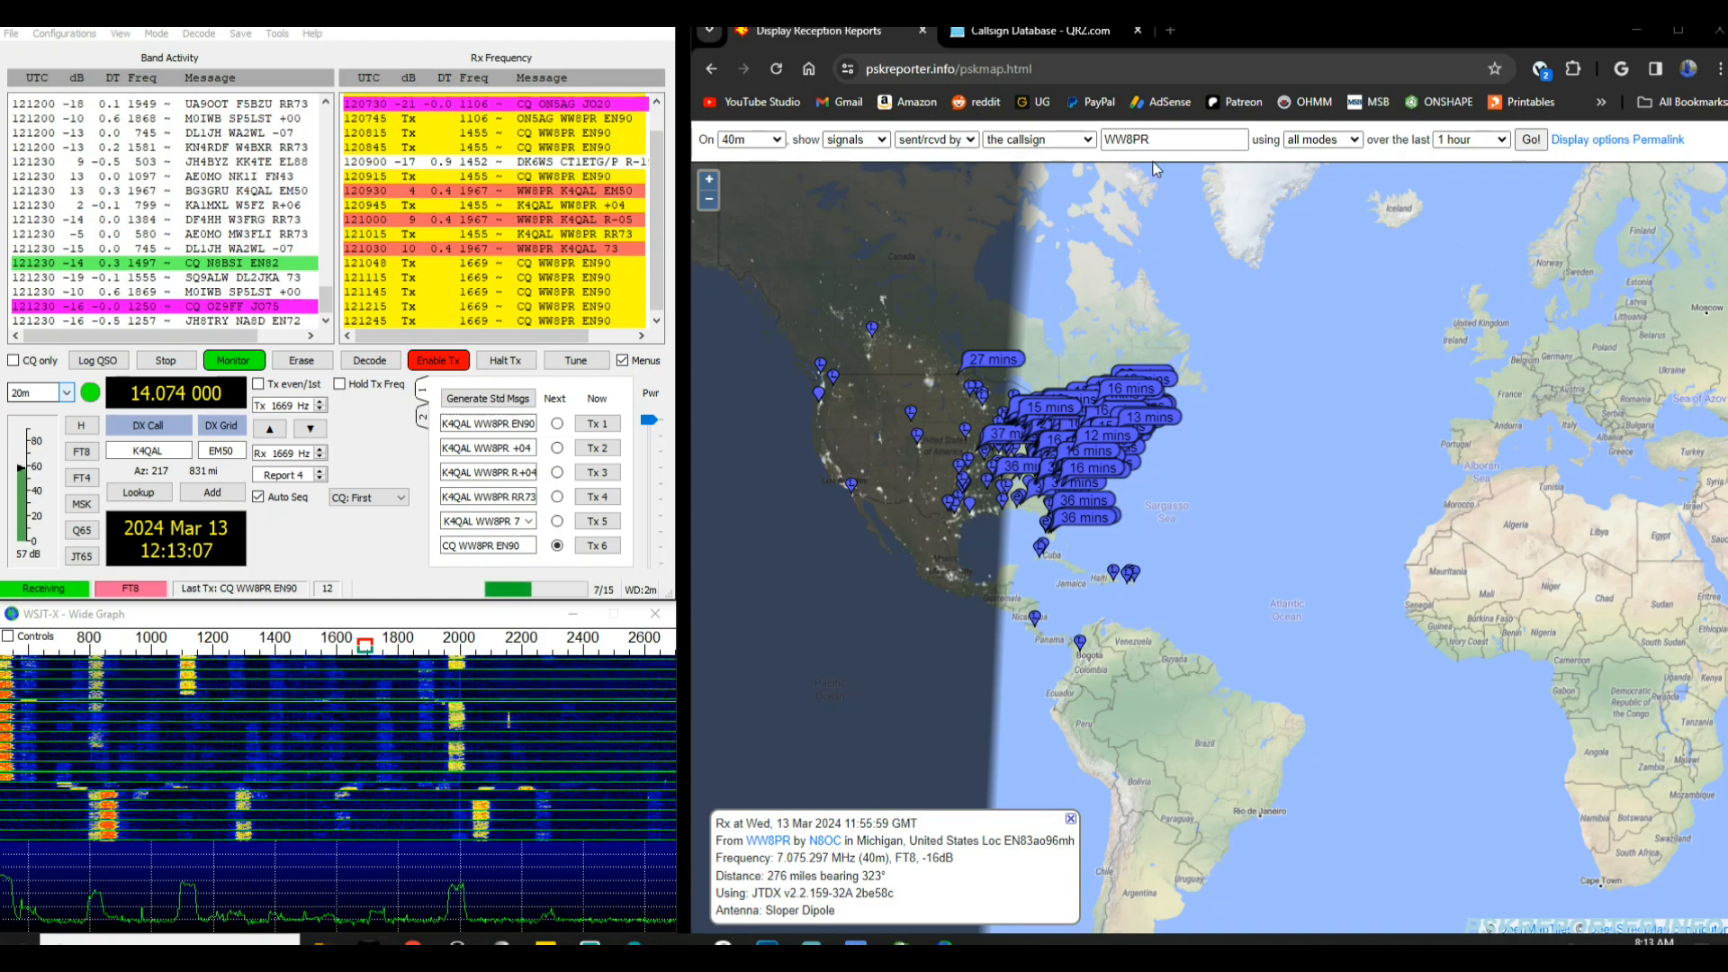
mouse_move(906, 317)
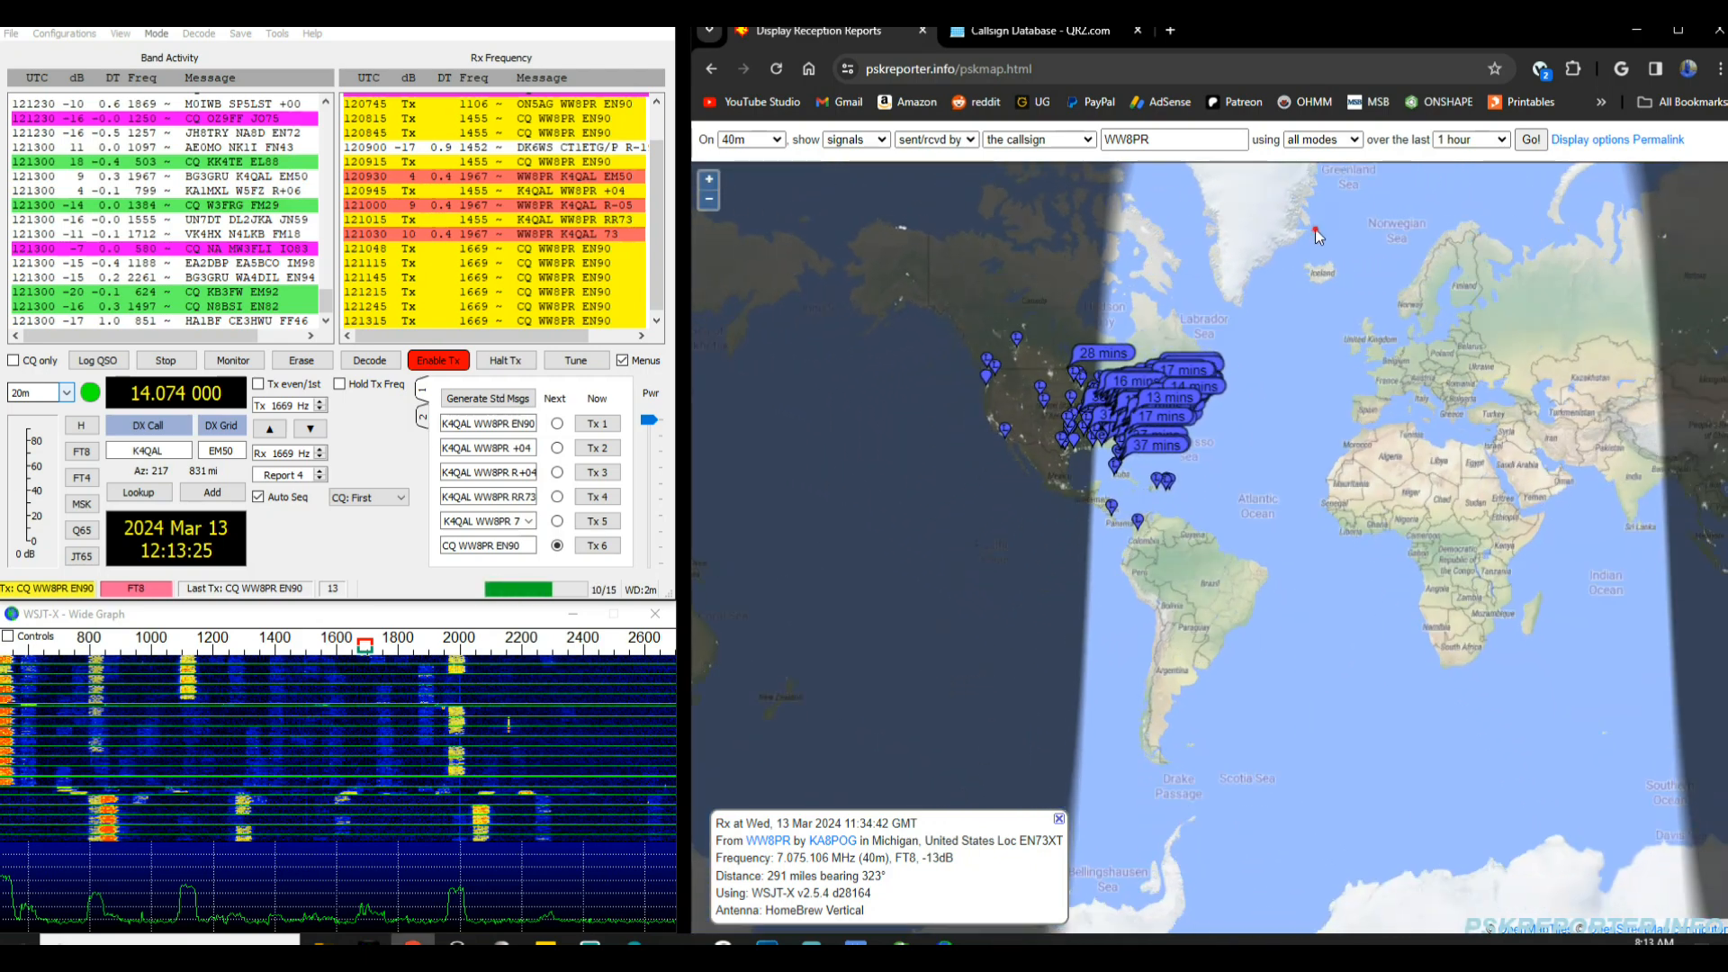
drag(1319, 238, 1172, 258)
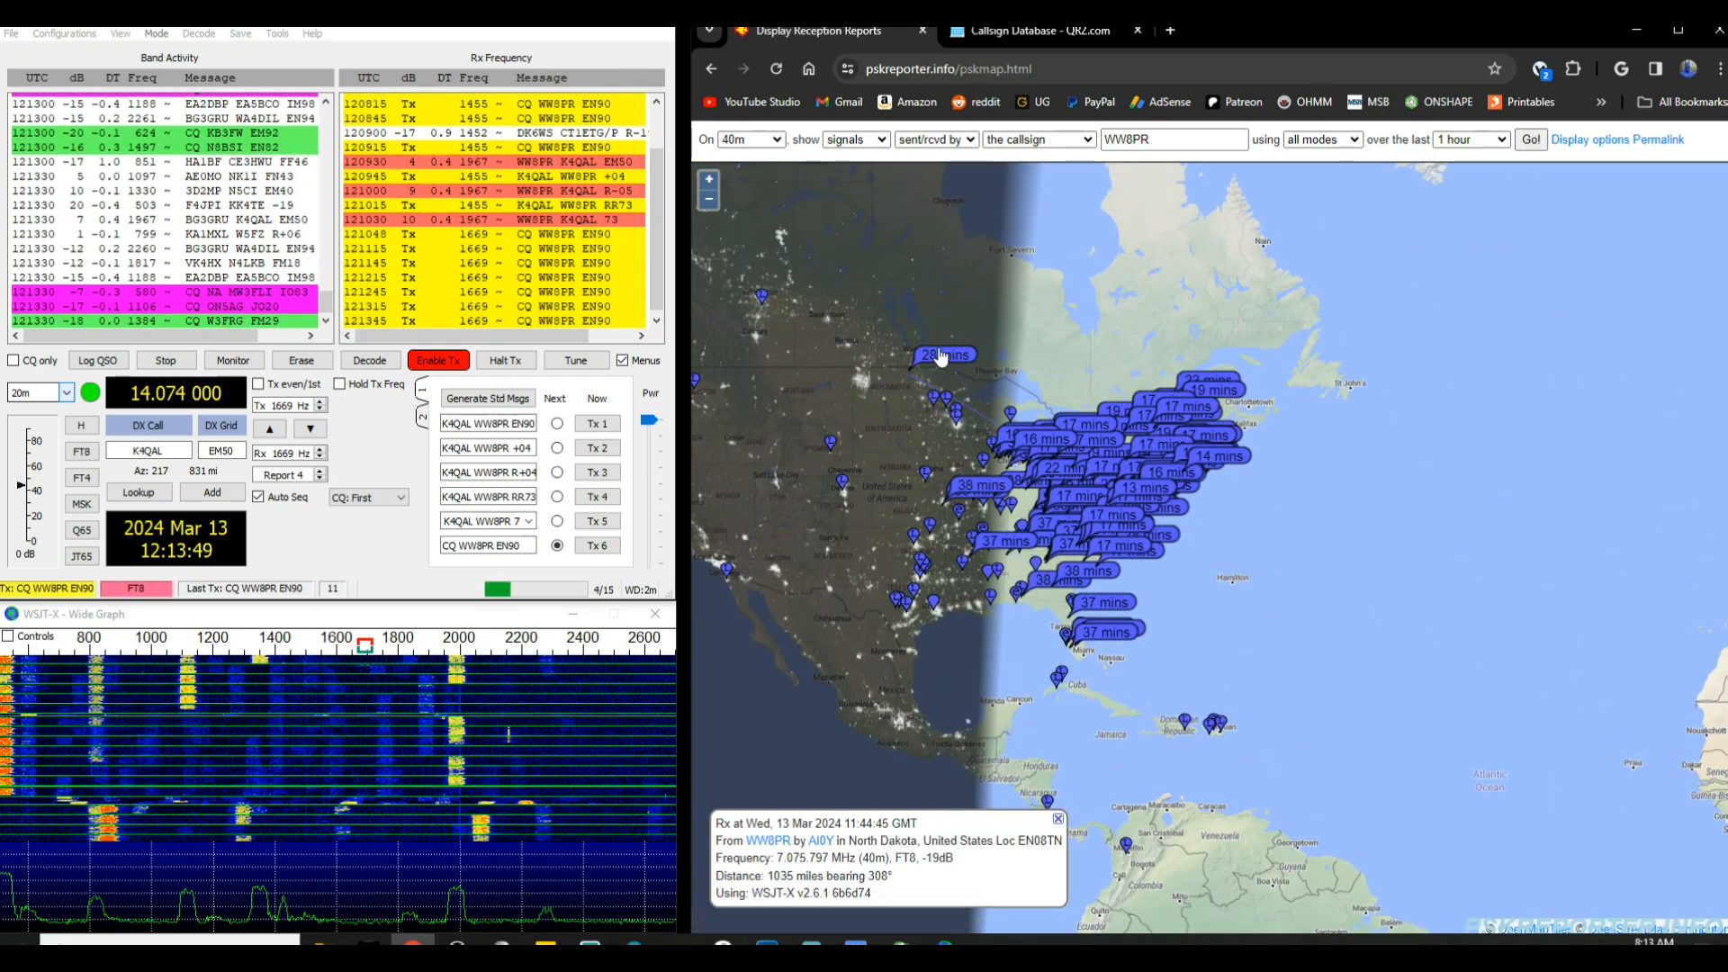
click(1107, 632)
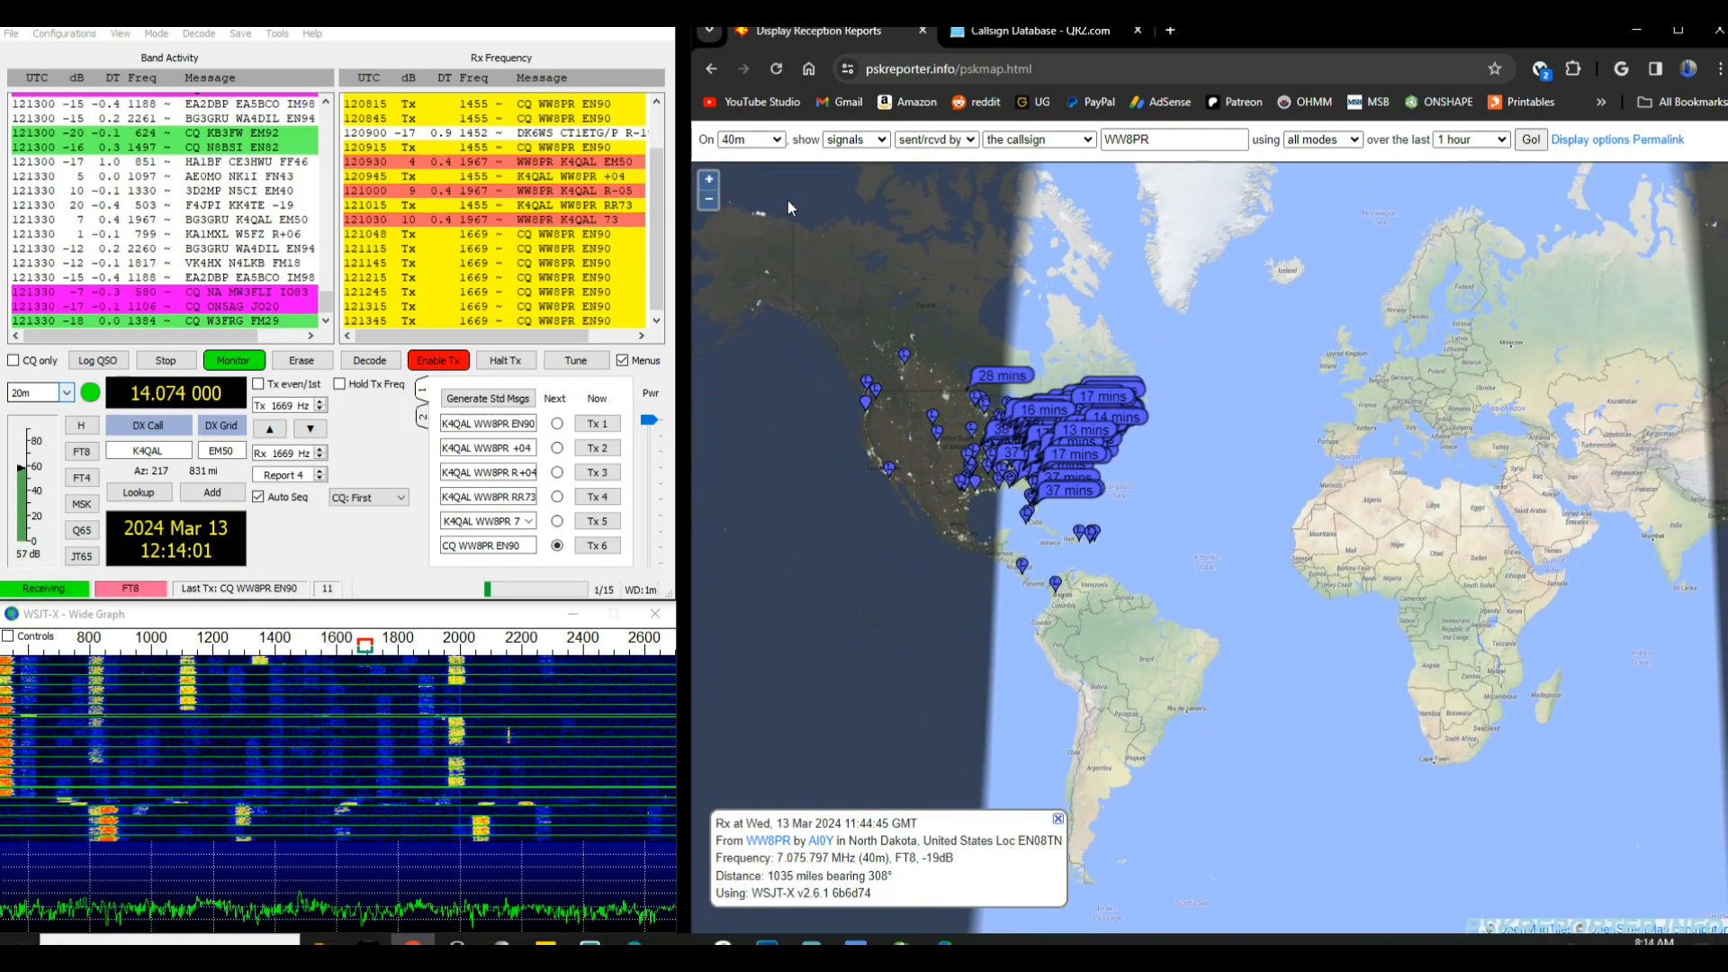
- Map WW8PR's 30m reports, then choose 20m as the next band
click(749, 139)
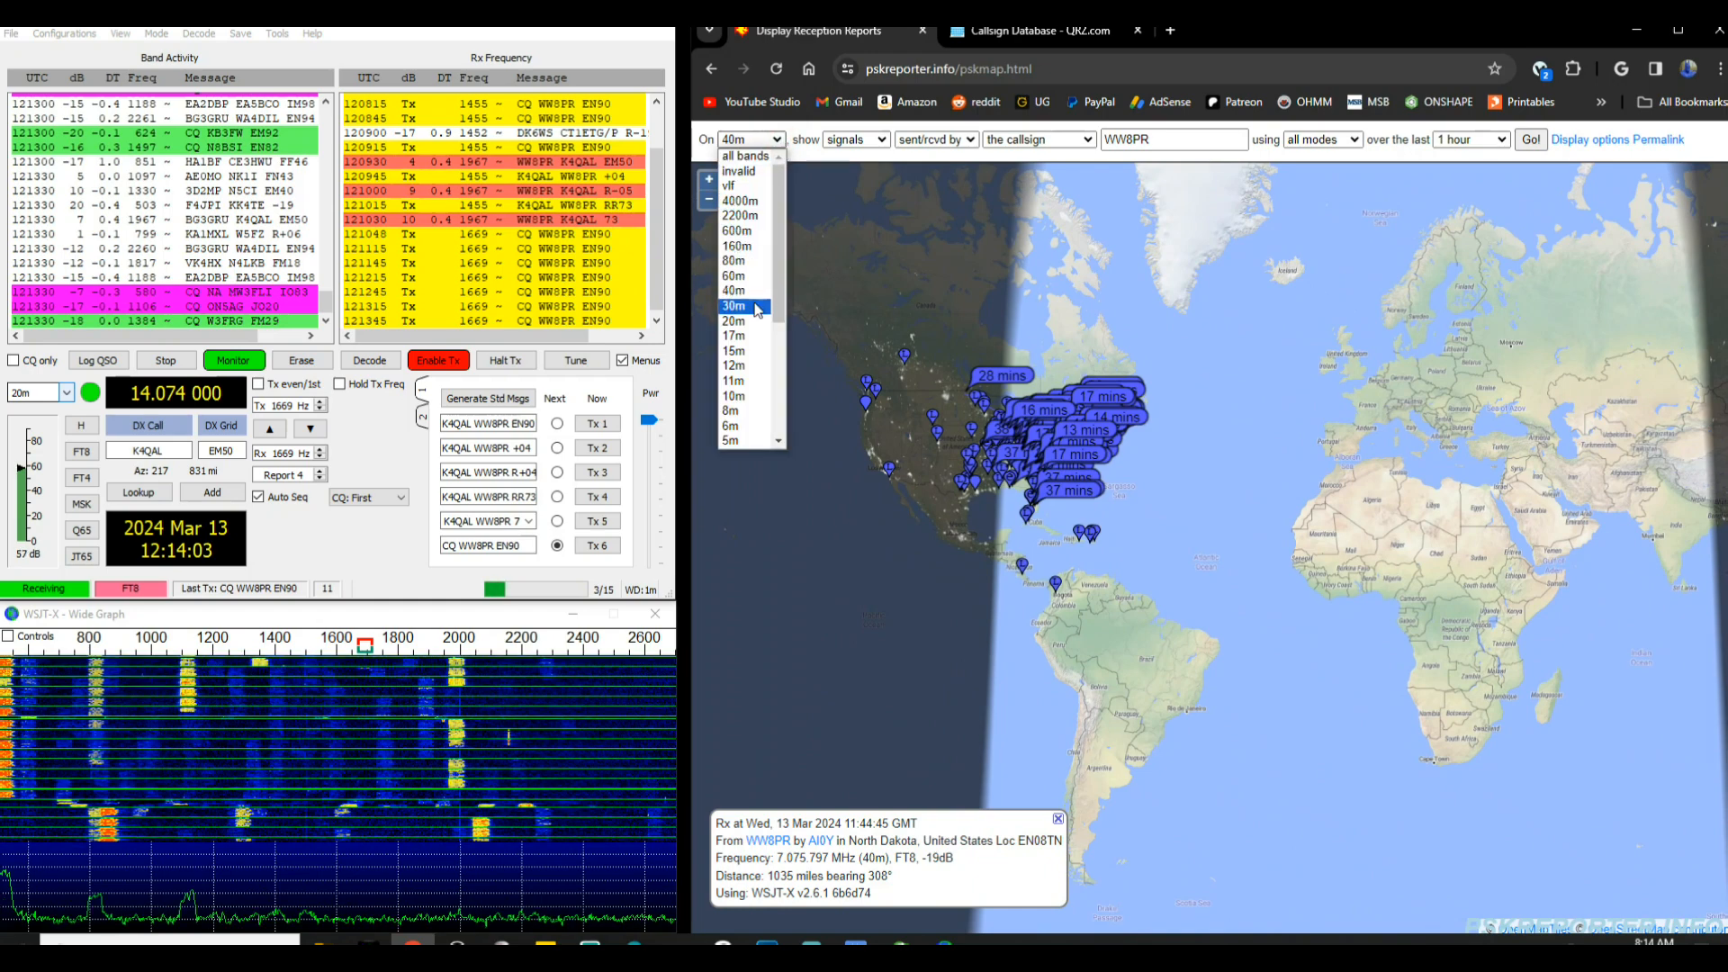
click(735, 306)
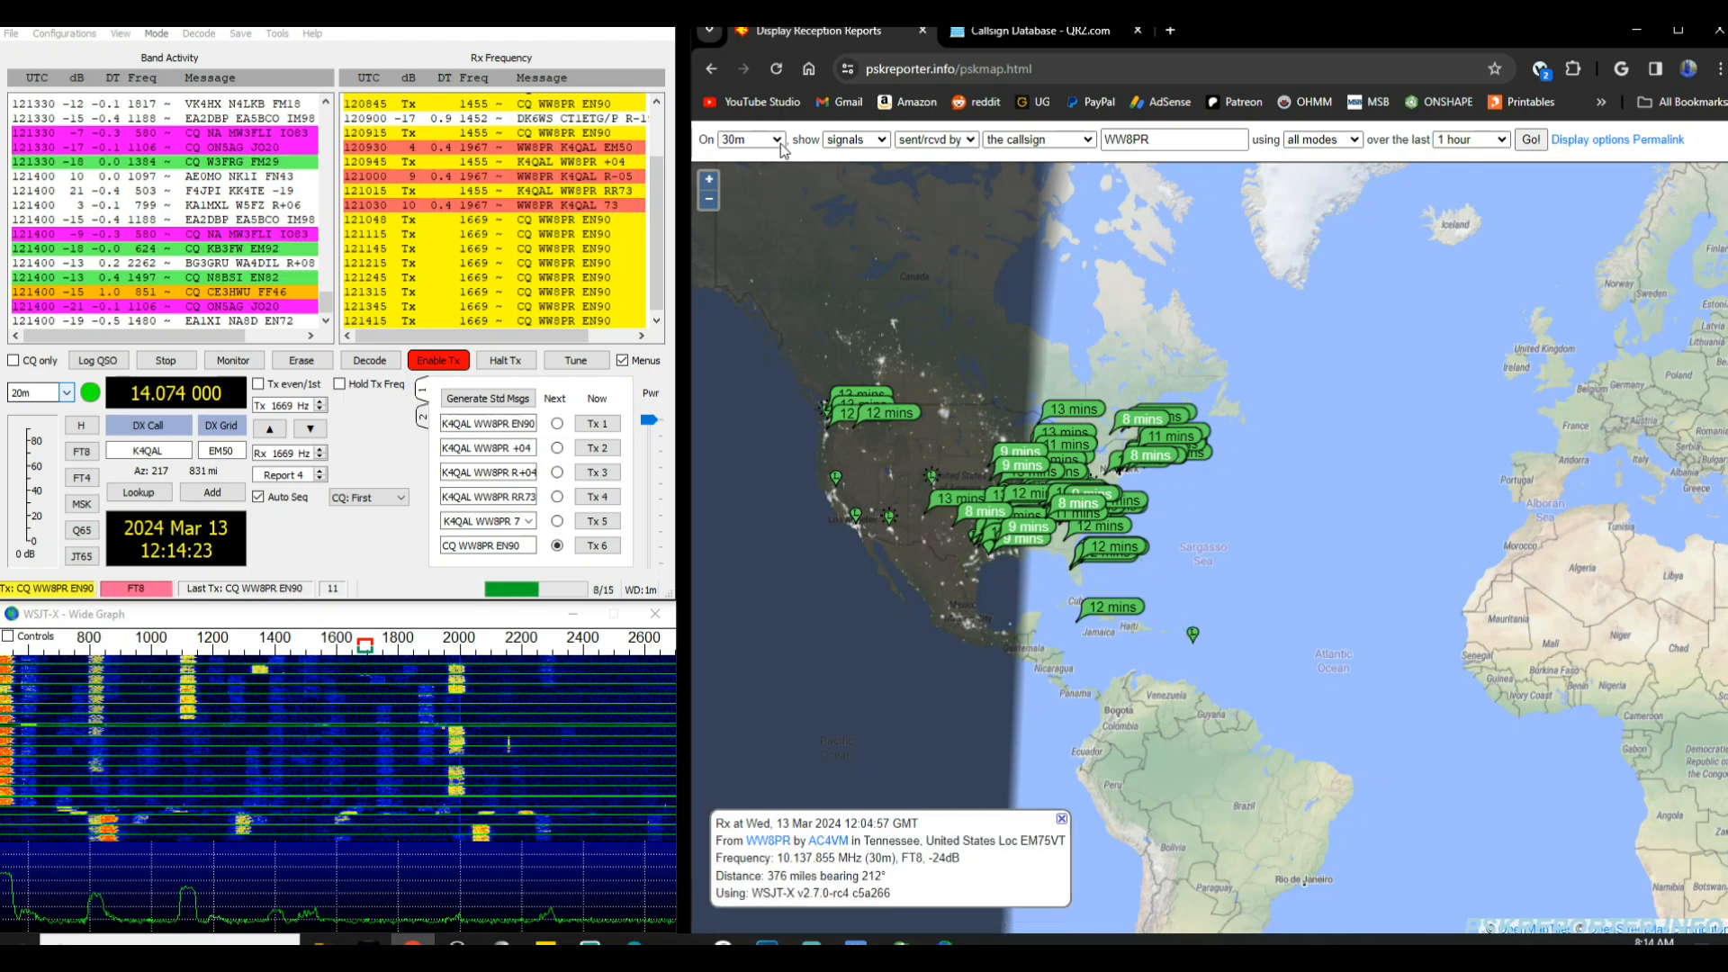
click(751, 138)
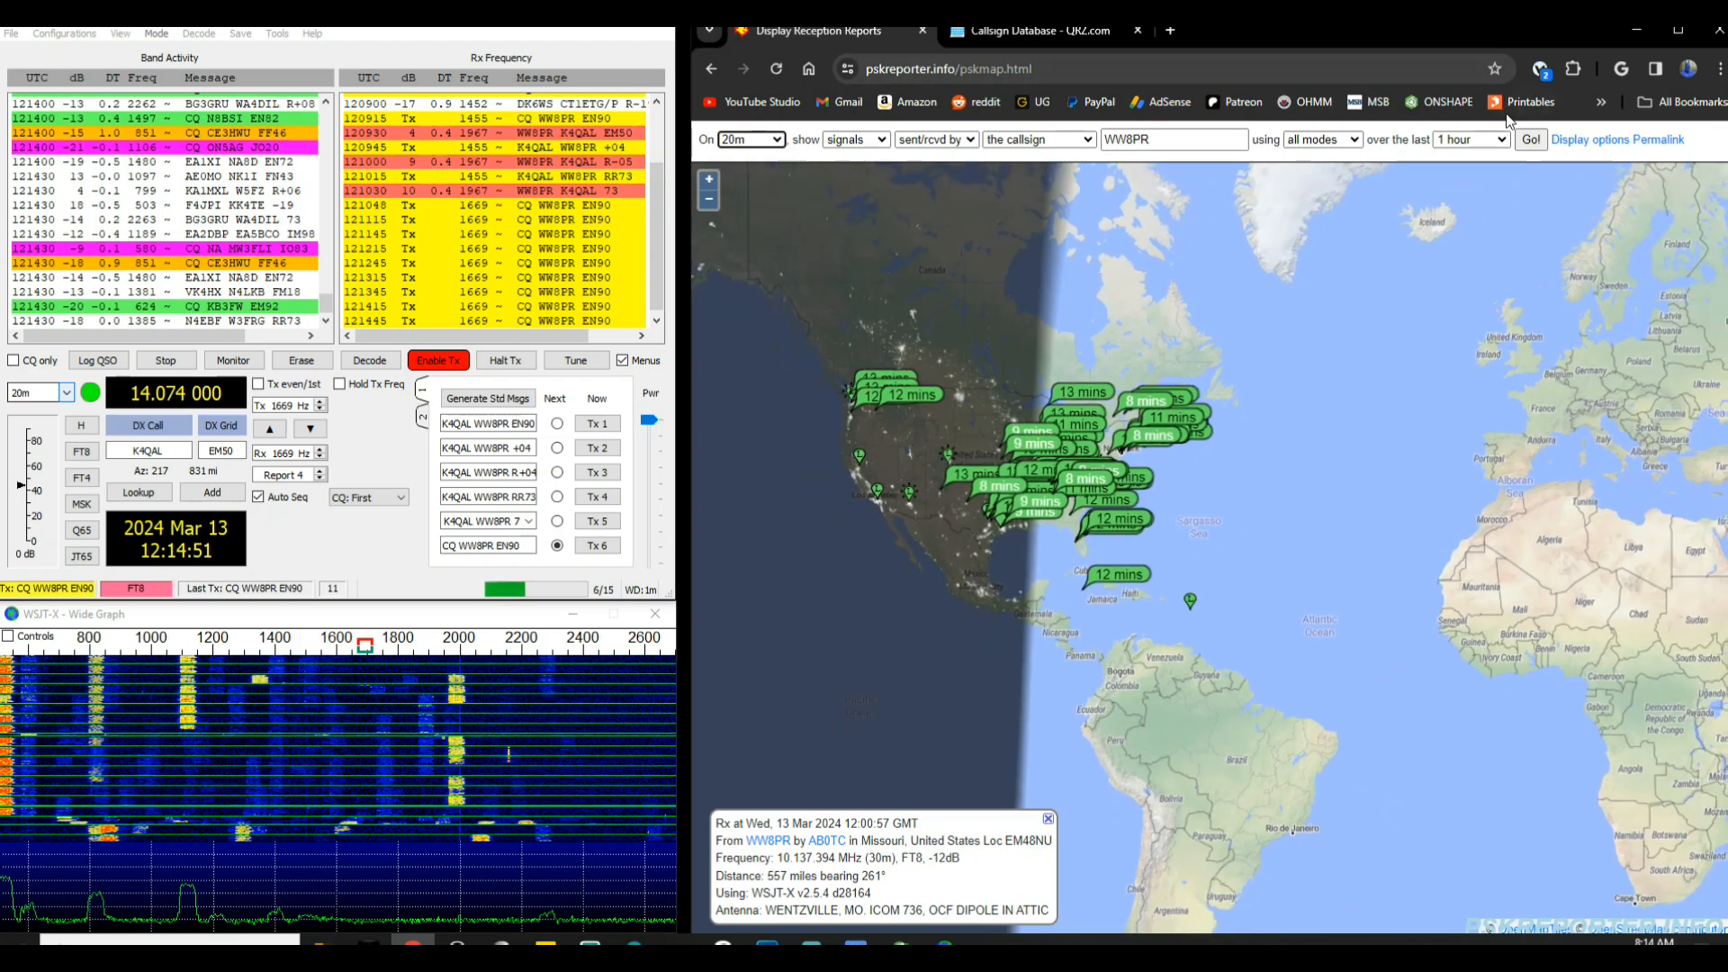
- Show WW8PR's reports over the last 24 hours on all bands
click(1471, 139)
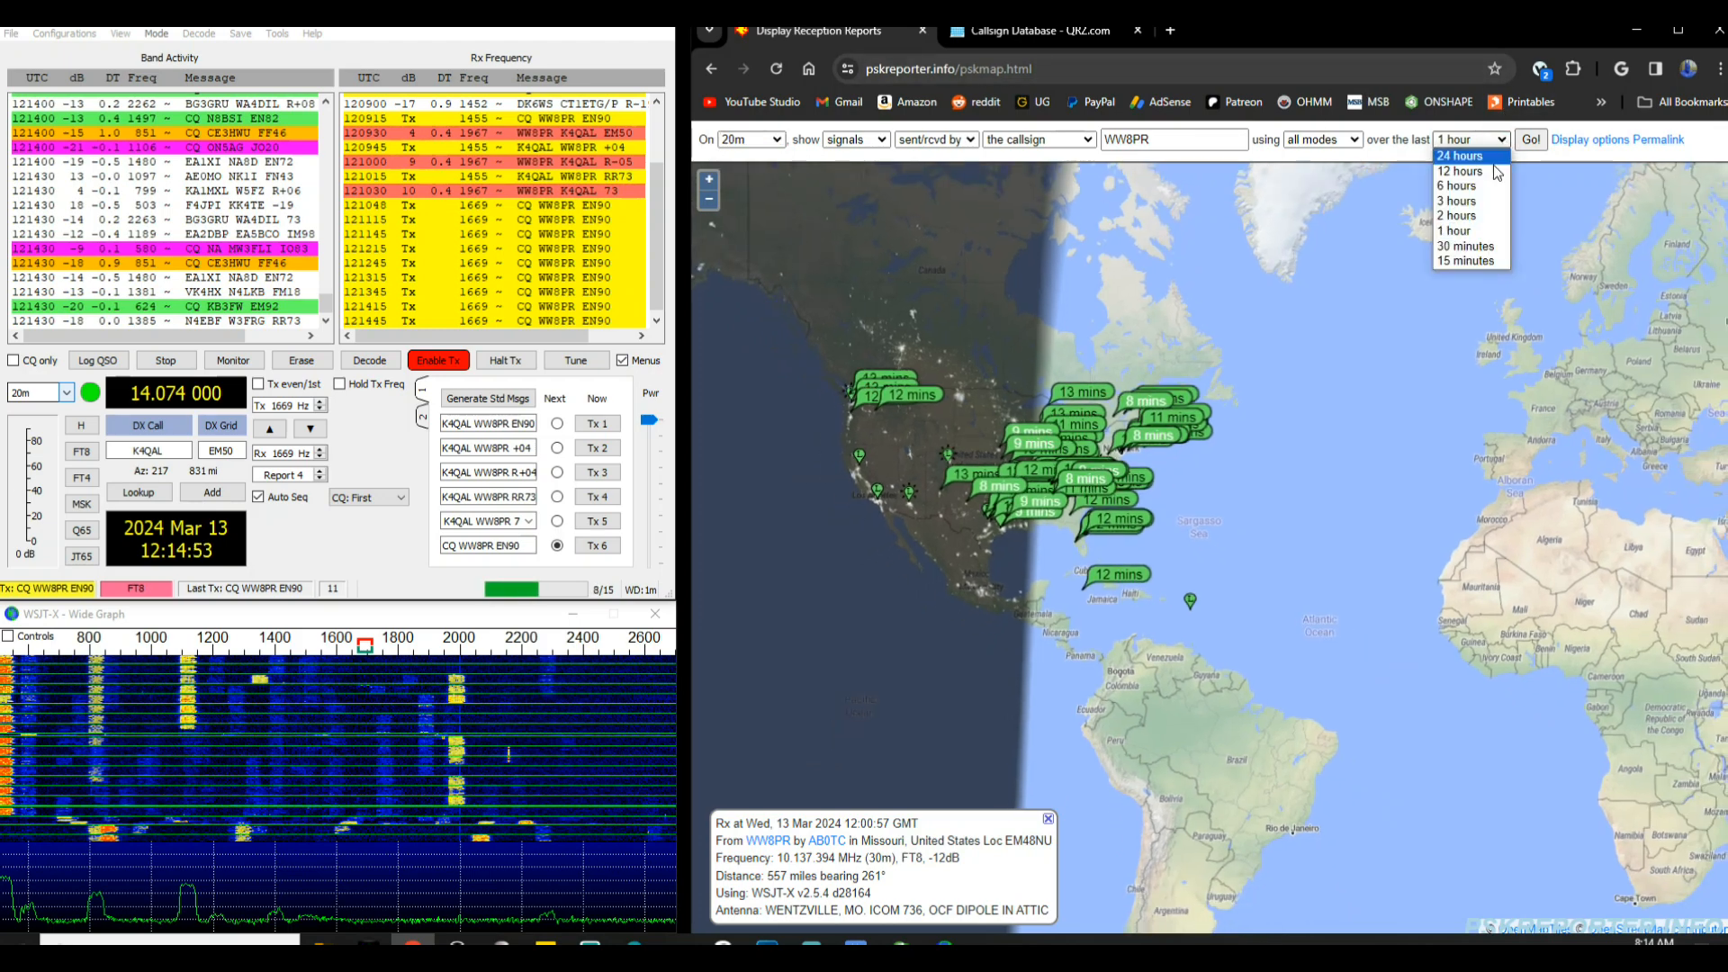
click(1458, 155)
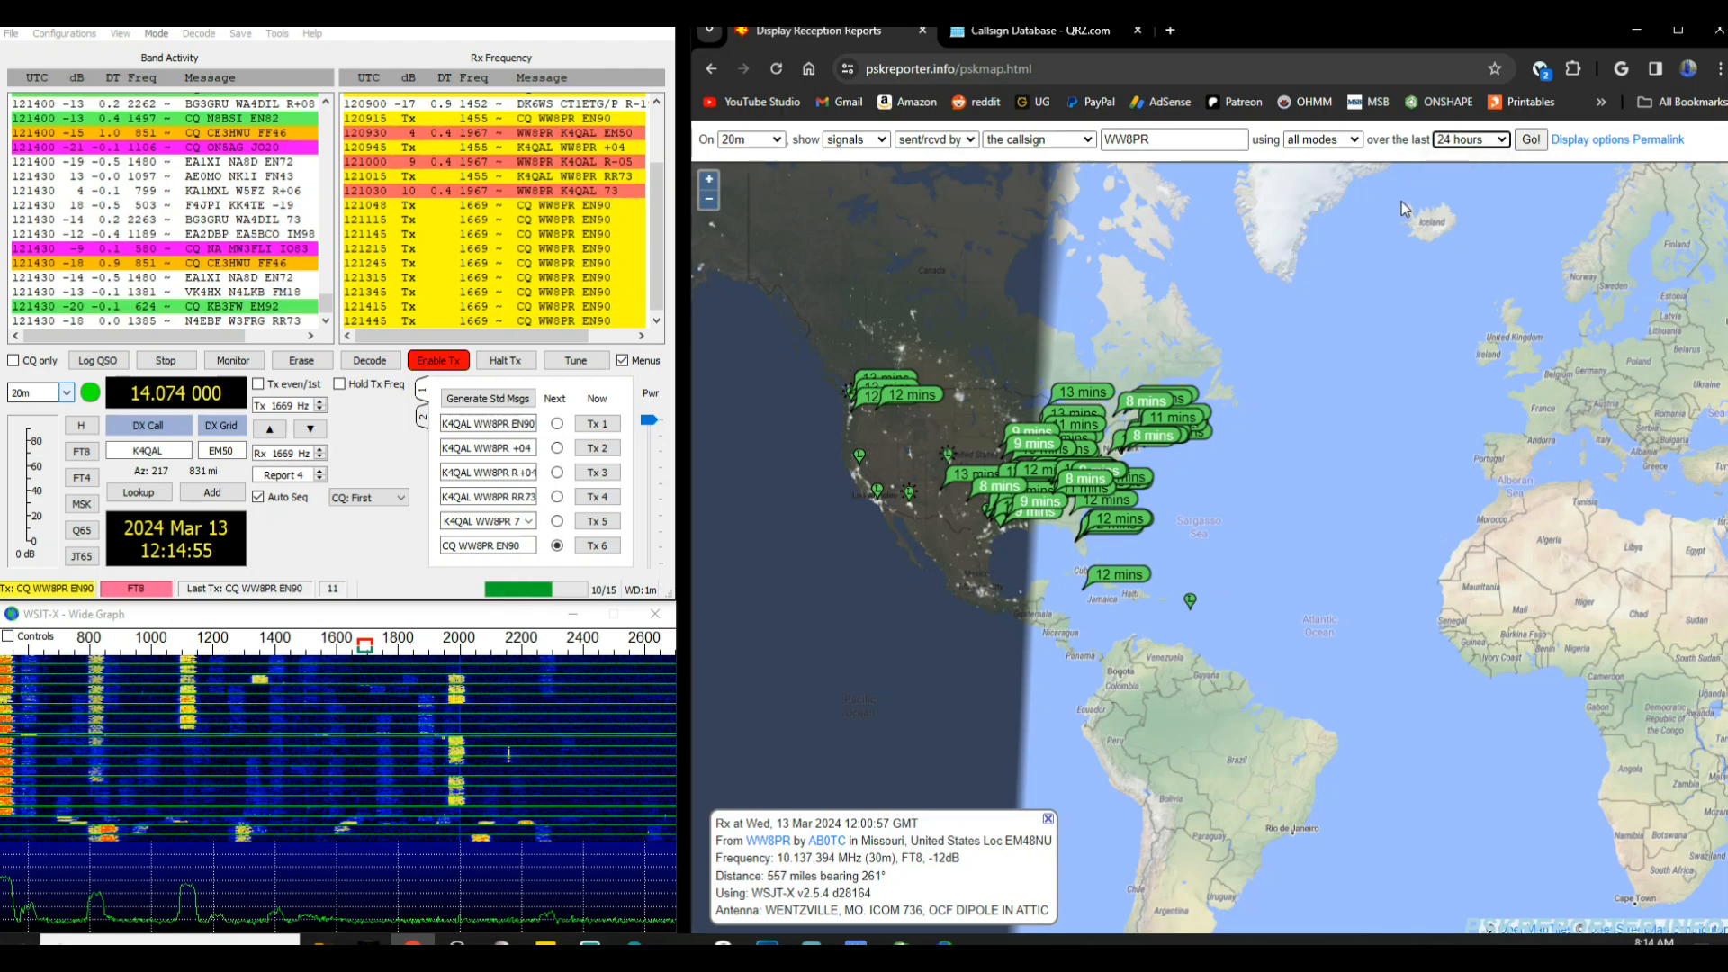
click(751, 139)
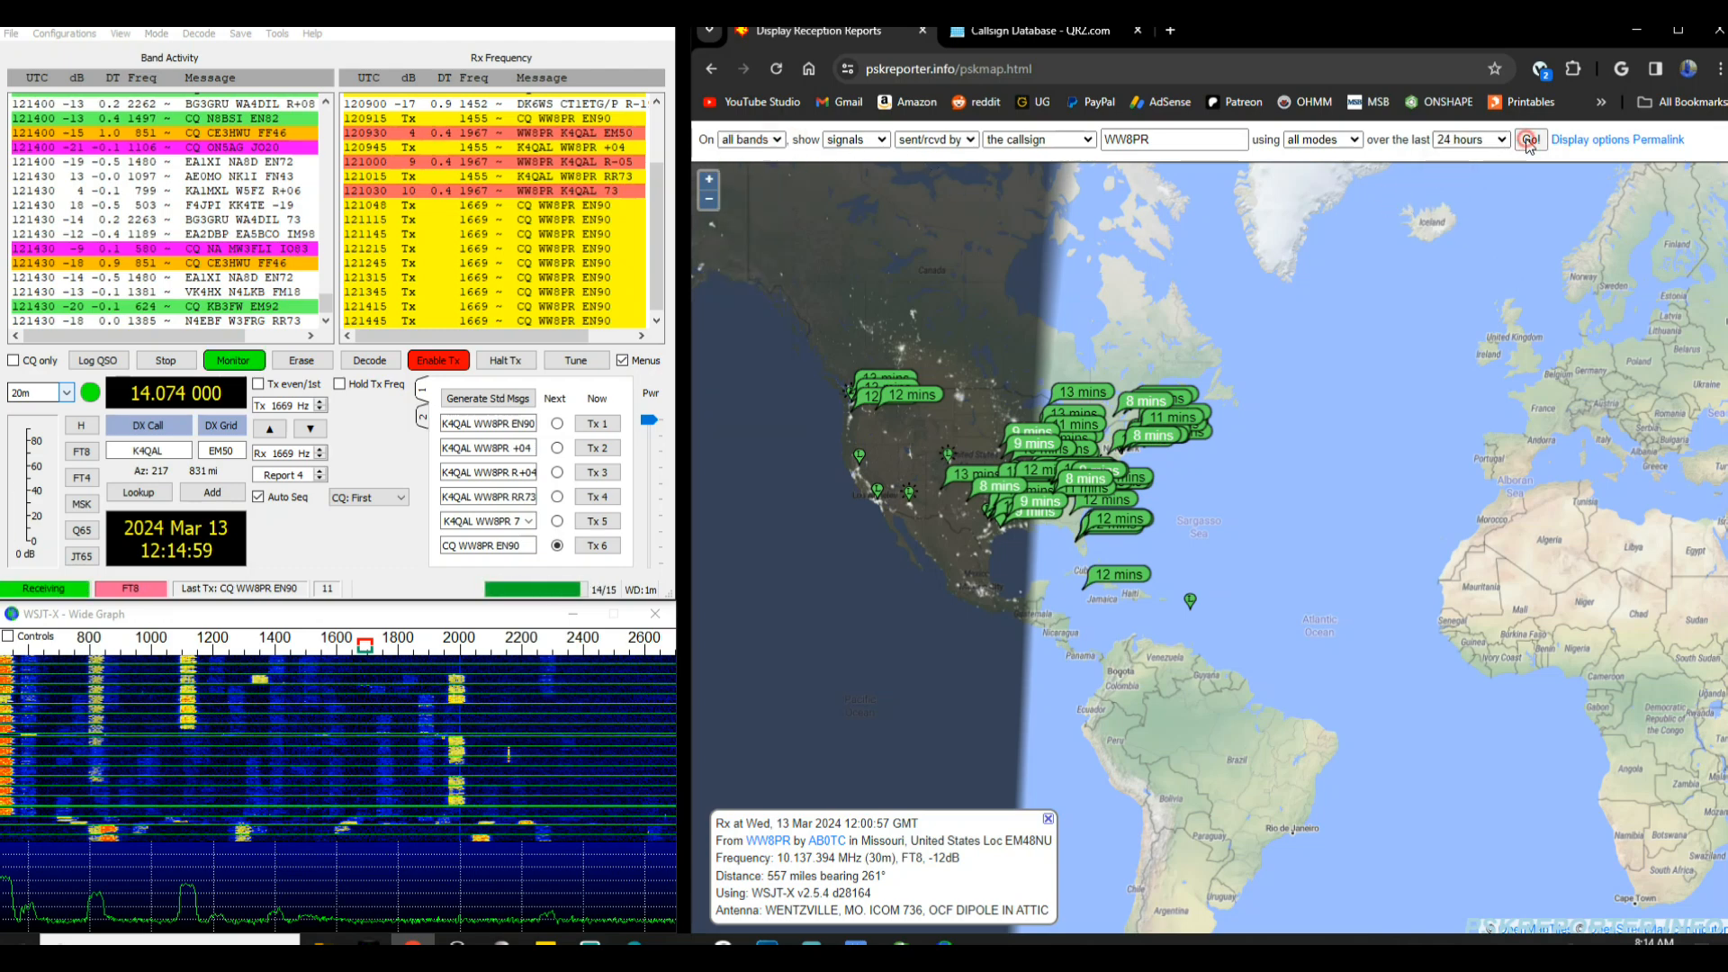
click(1530, 139)
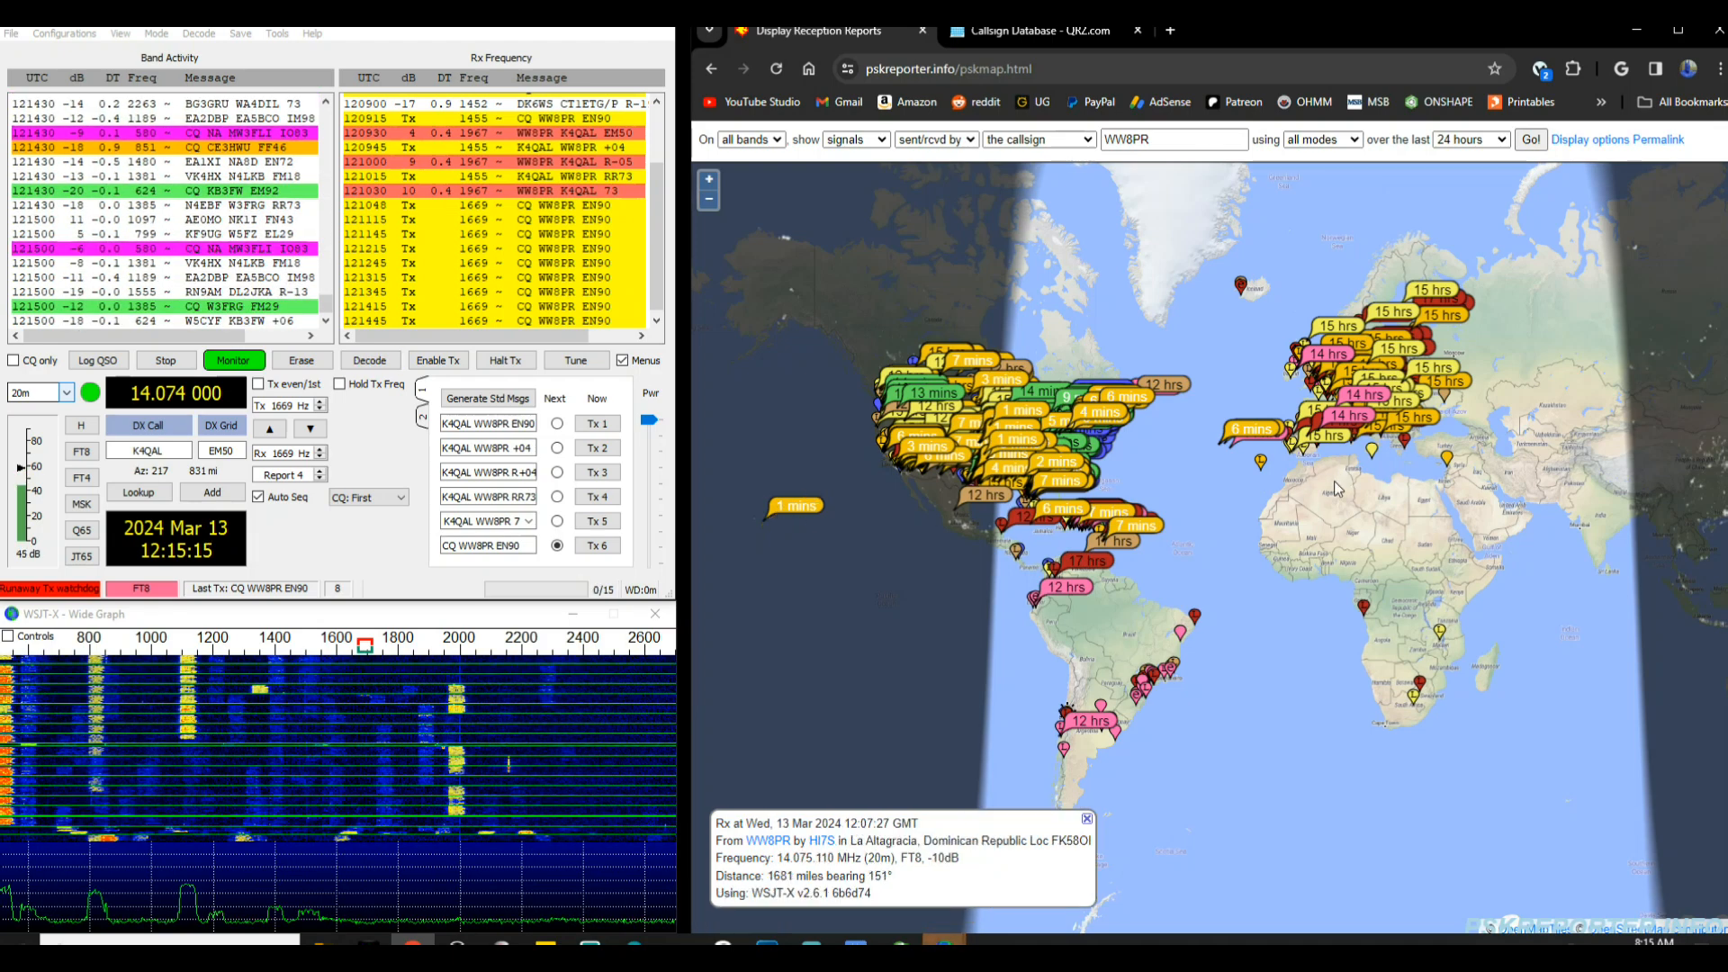
- Show WW8PR's 20m report from a Hawaii station 4572 miles away, then reopen the time-range list
click(794, 507)
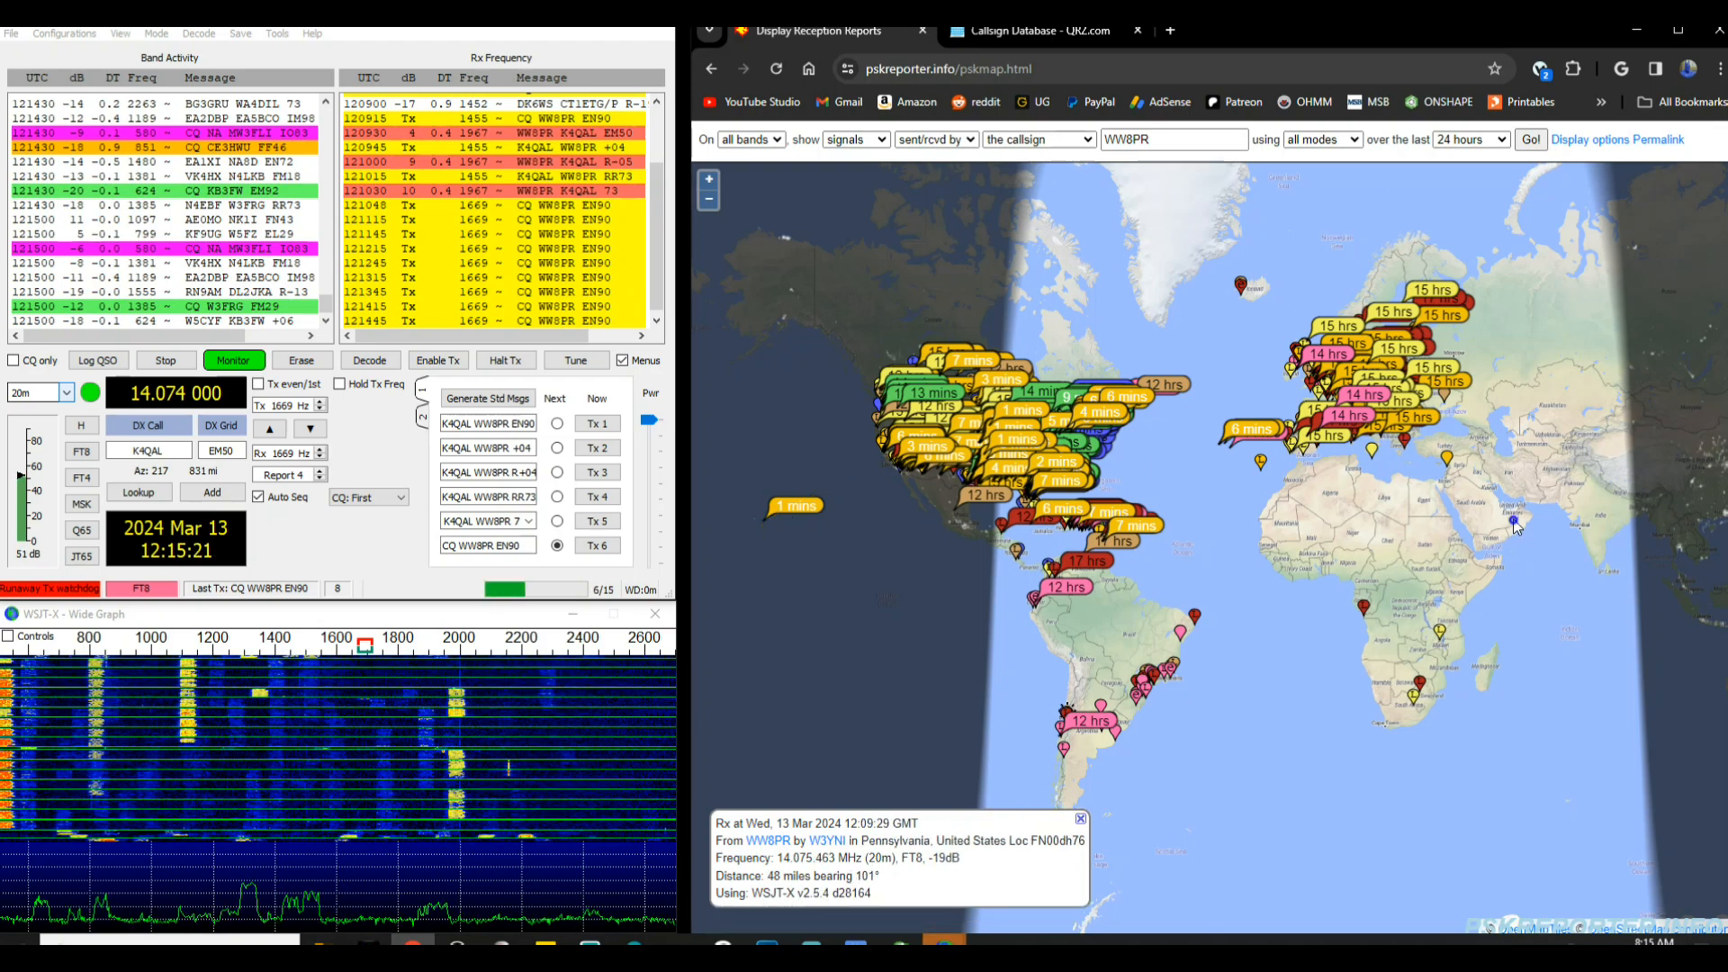
right_click(1520, 526)
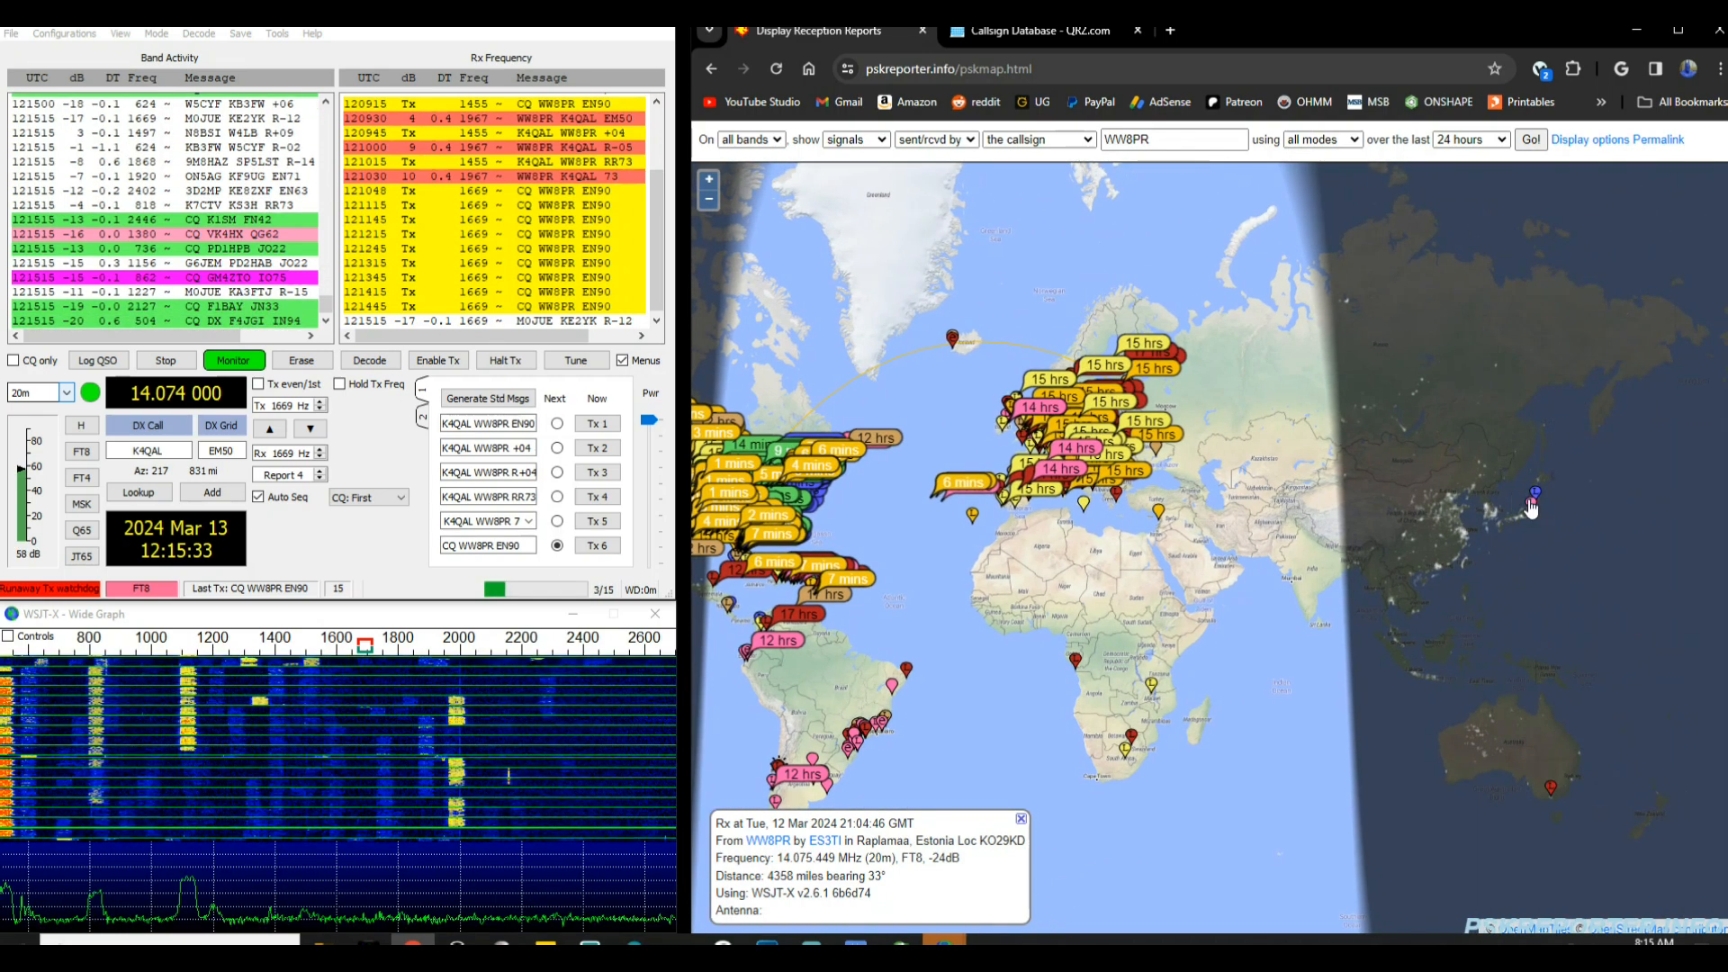
click(1532, 507)
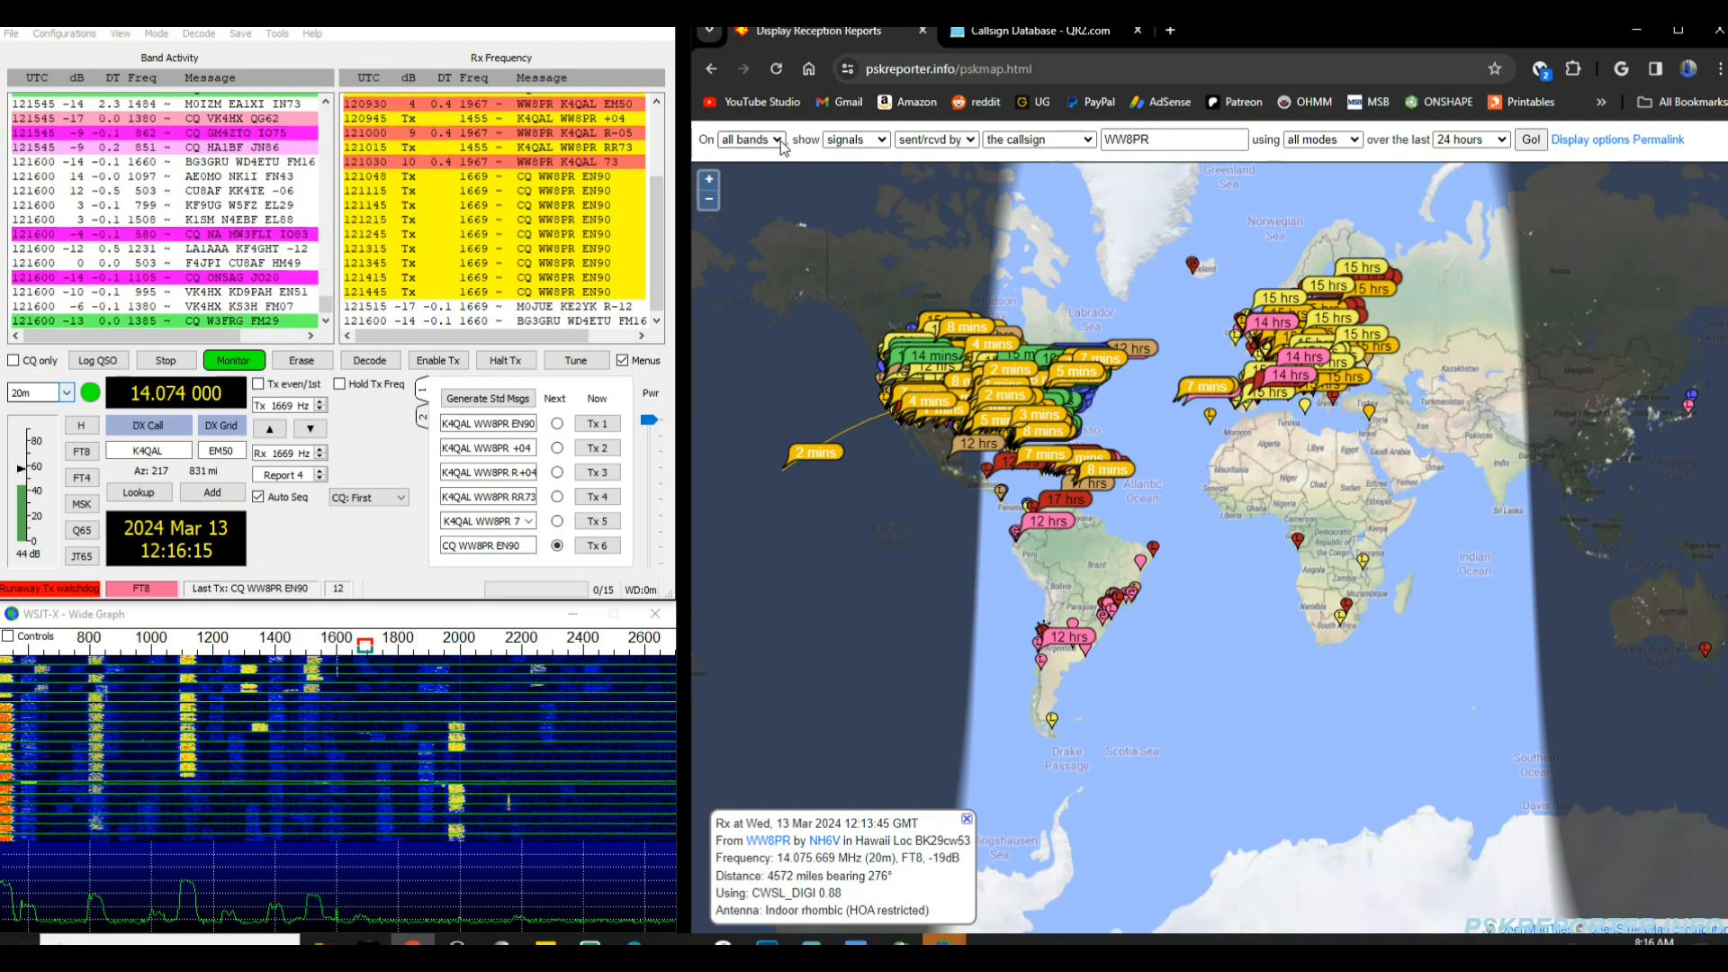
click(1469, 138)
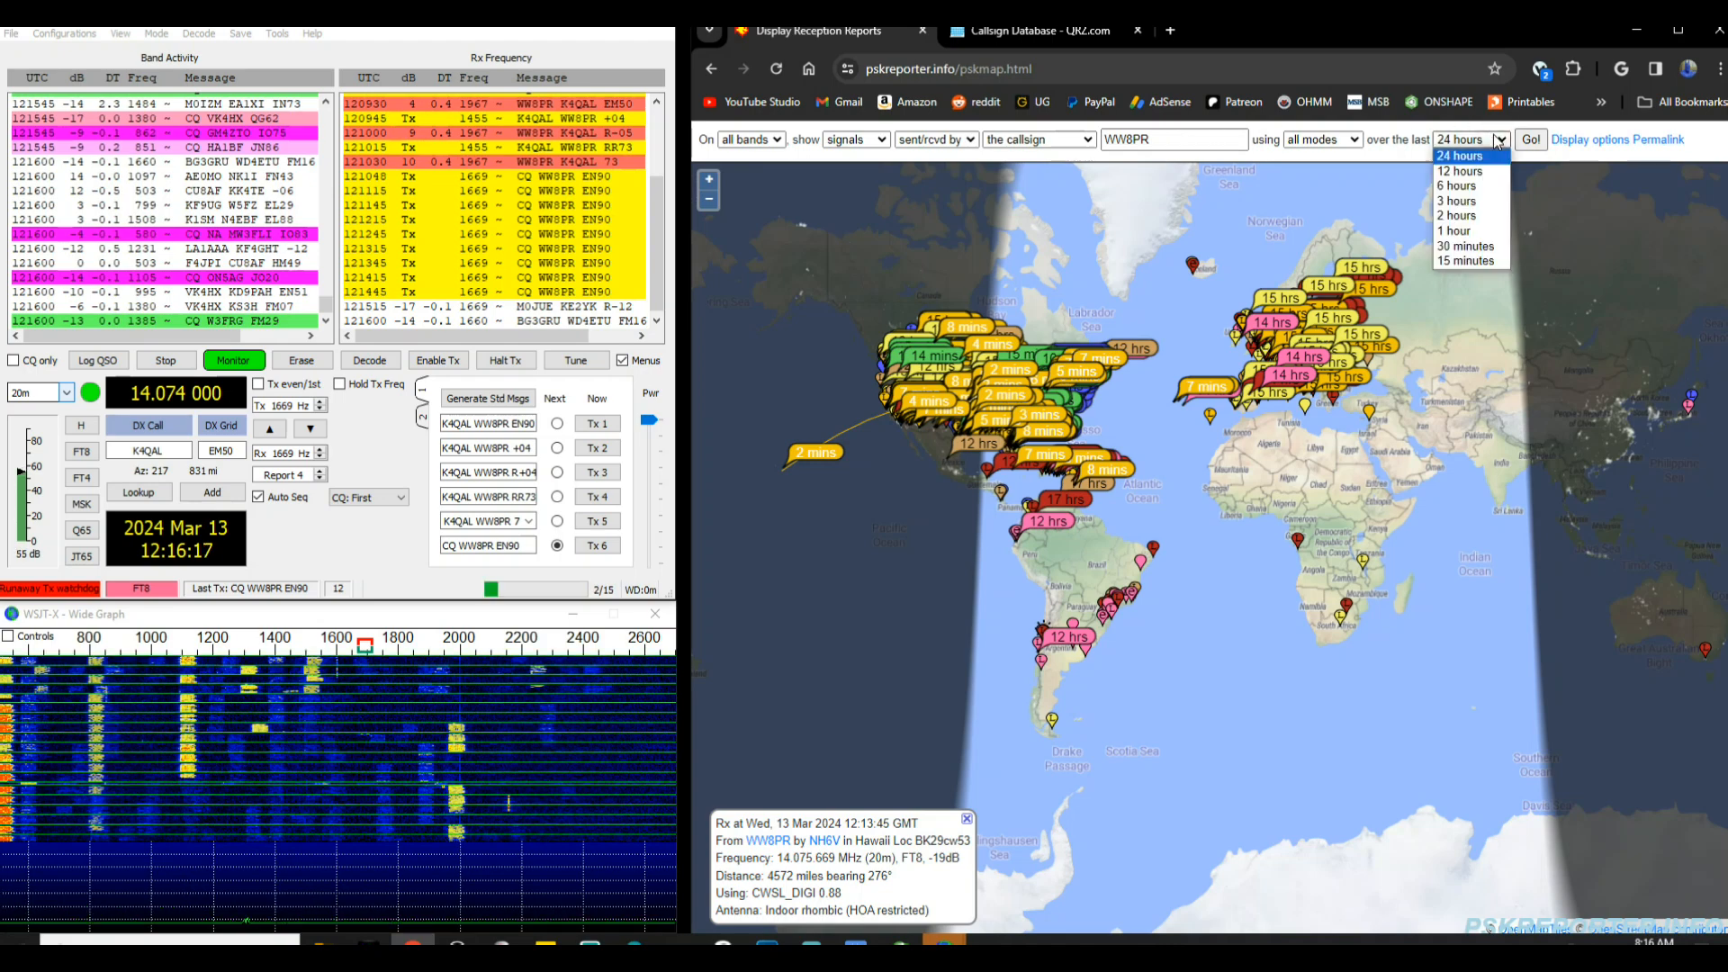